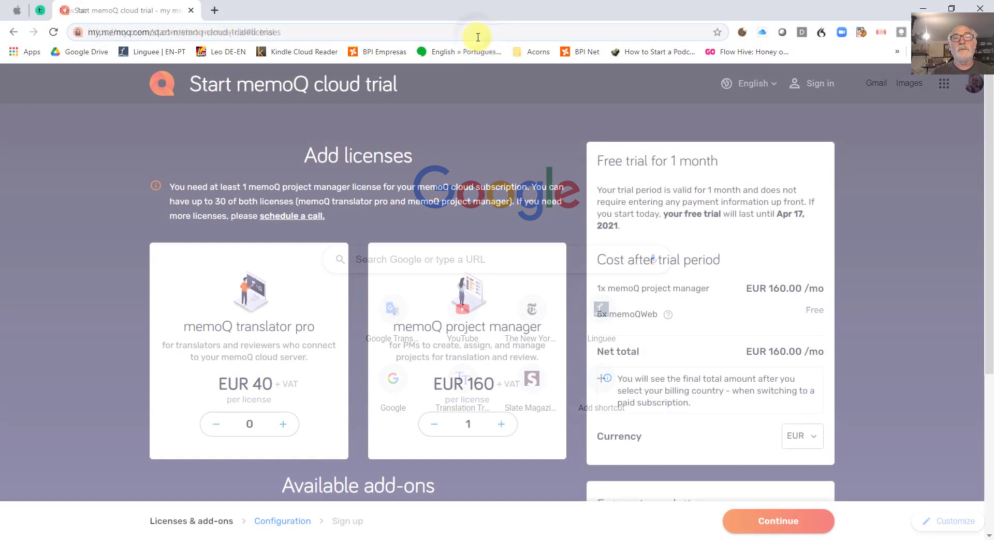
Step: Name the trial server 'geronimo', keep Europe as its region, and continue
{"action": "left_click", "coordinate": [477, 36]}
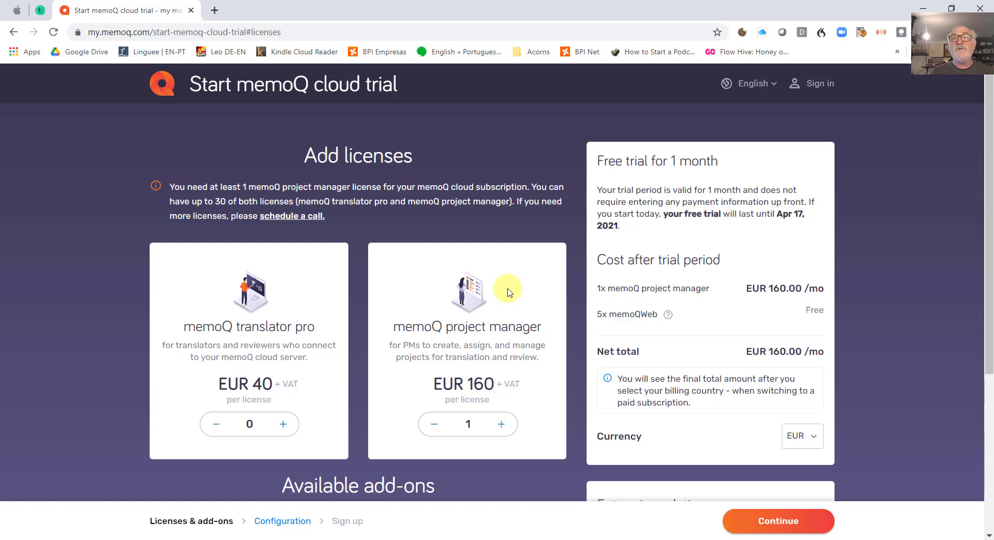
{"action": "mouse_move", "coordinate": [632, 371]}
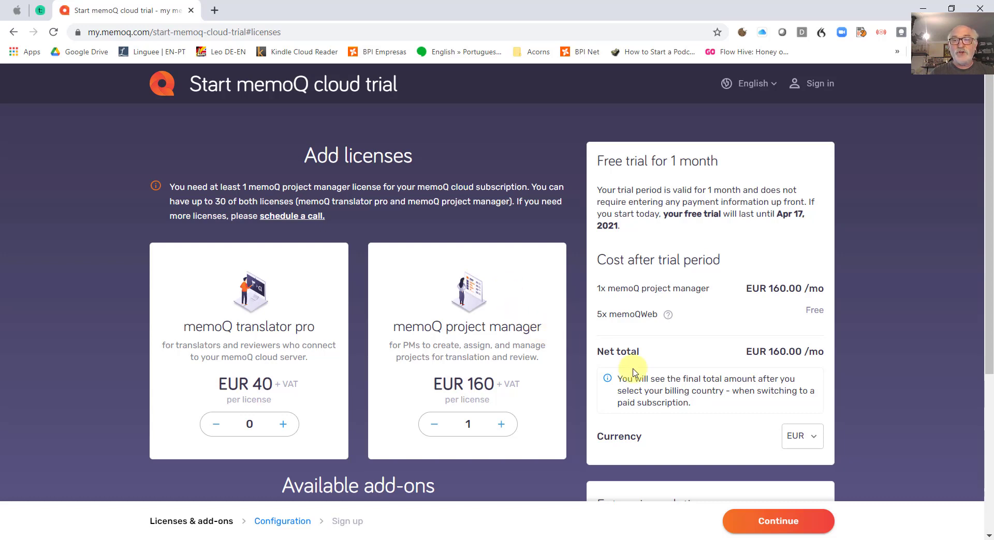
{"action": "mouse_move", "coordinate": [341, 320]}
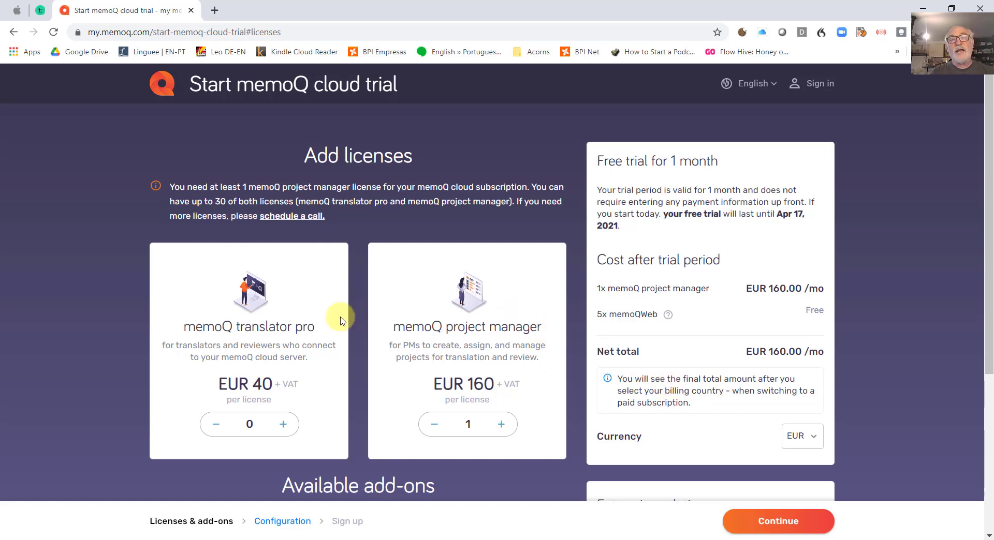
{"action": "mouse_move", "coordinate": [311, 326]}
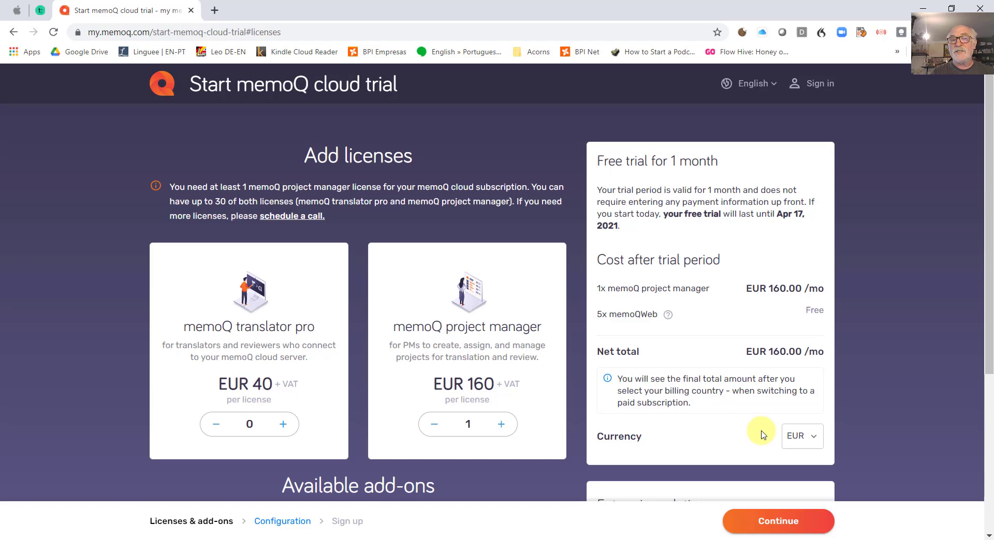
{"action": "mouse_move", "coordinate": [979, 536]}
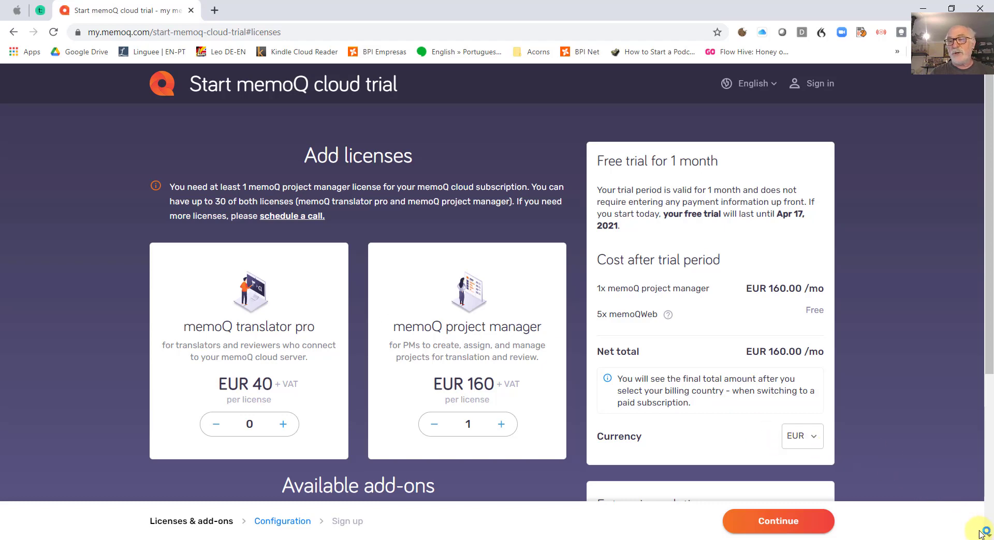
{"action": "scroll", "scroll_direction": "down", "scroll_amount": 3}
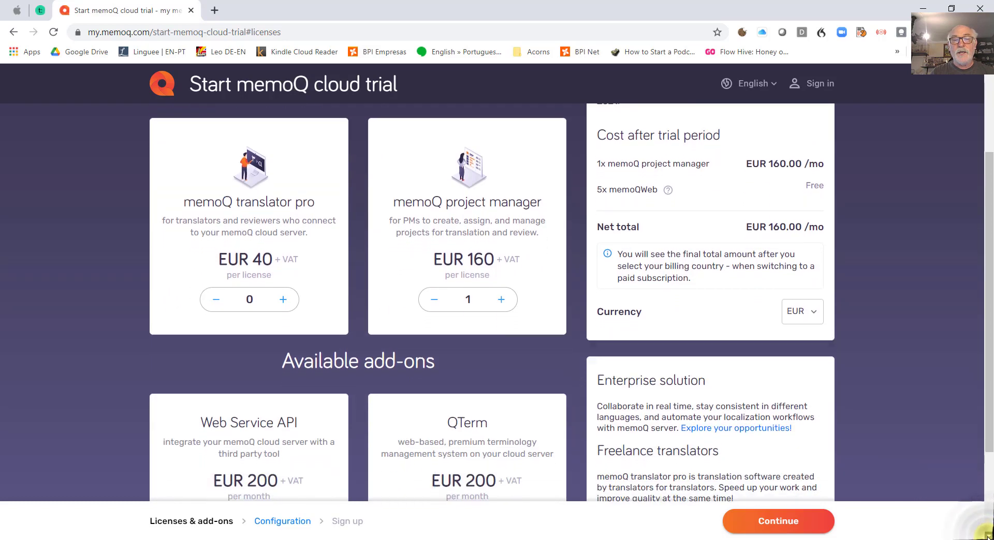
{"action": "scroll", "scroll_direction": "down", "scroll_amount": 3}
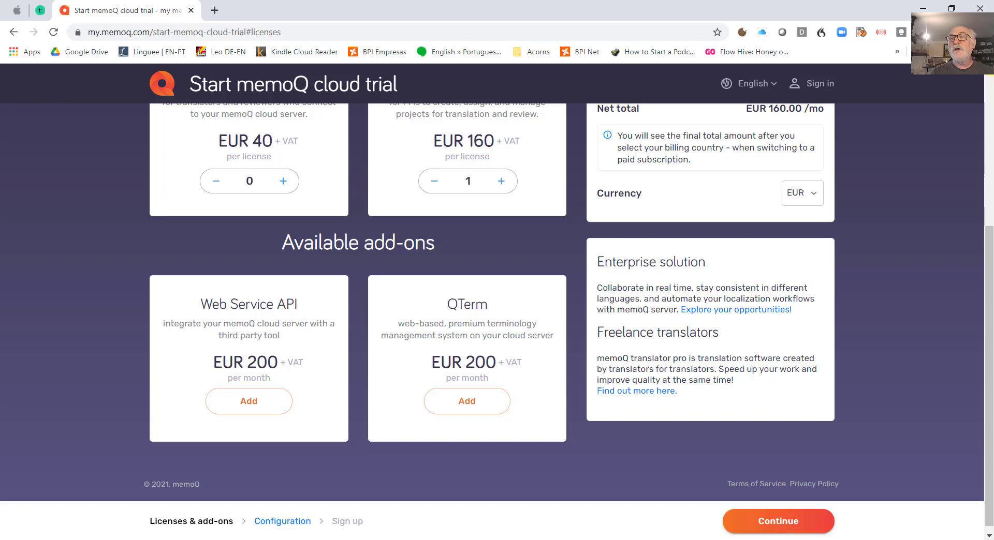
{"action": "scroll", "scroll_direction": "up", "scroll_amount": 3}
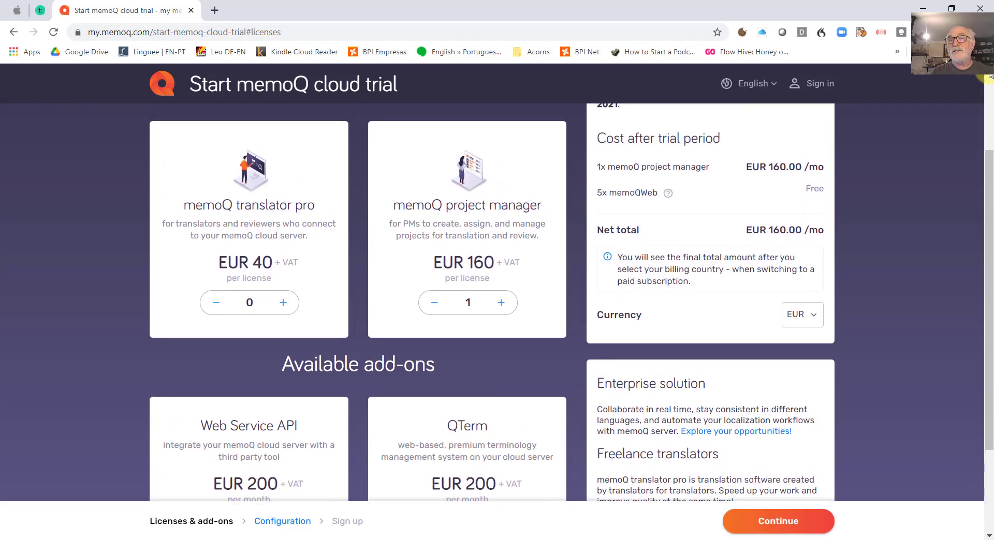
{"action": "scroll", "scroll_direction": "up", "scroll_amount": 3}
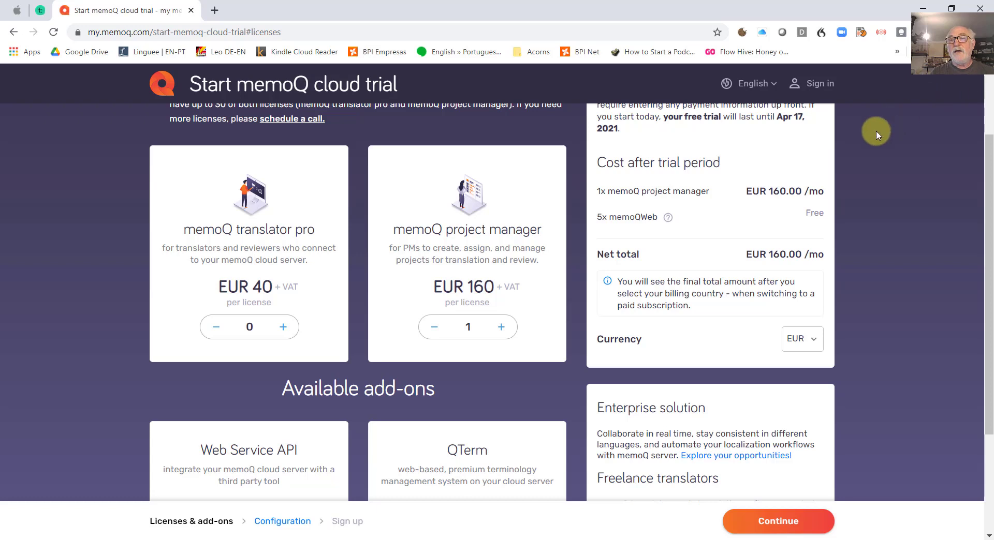
{"action": "mouse_move", "coordinate": [861, 190]}
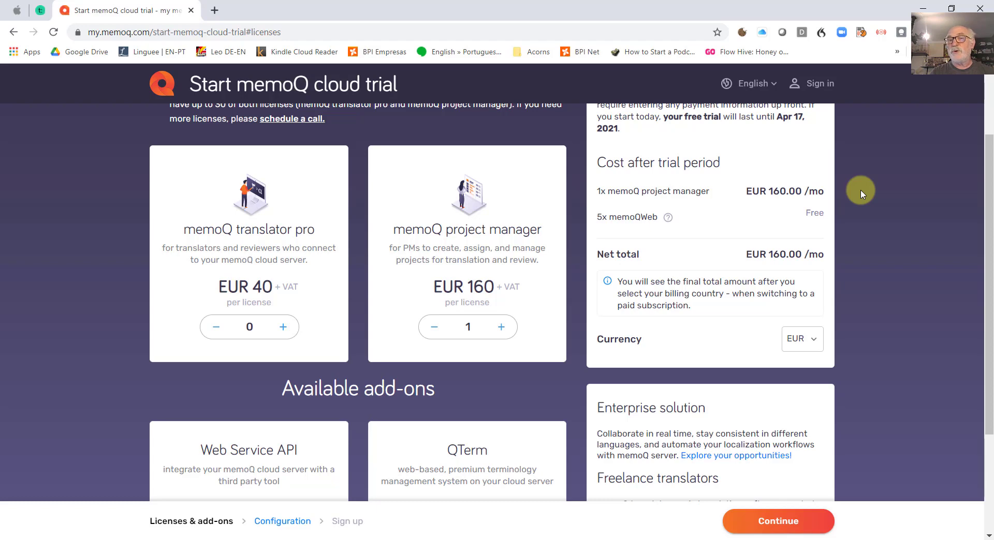
{"action": "mouse_move", "coordinate": [714, 355]}
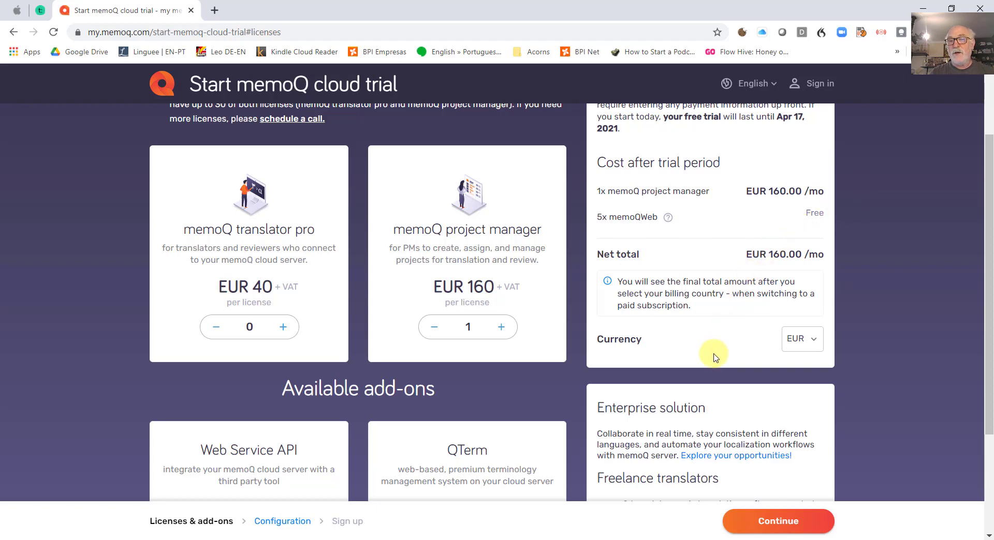
{"action": "mouse_move", "coordinate": [779, 532]}
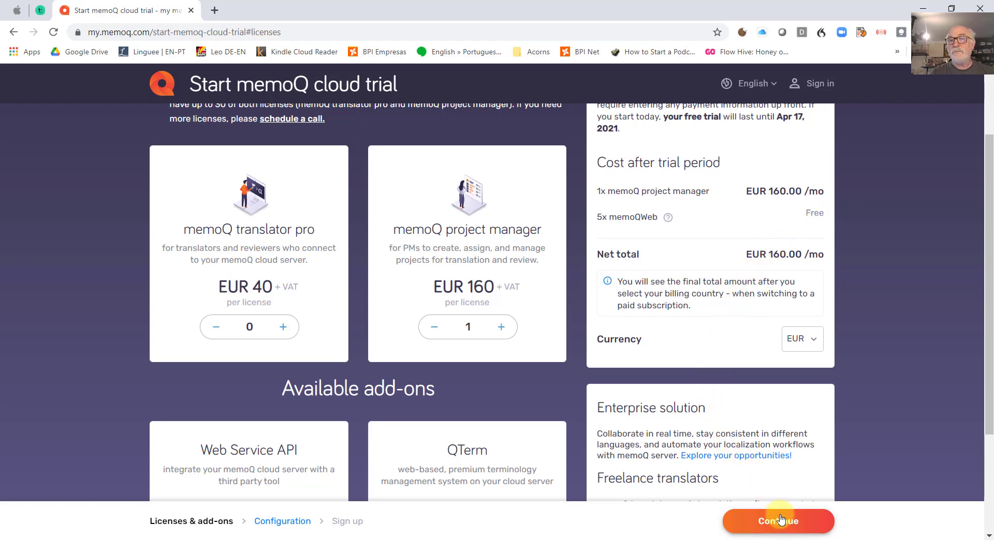
{"action": "left_click", "coordinate": [778, 521]}
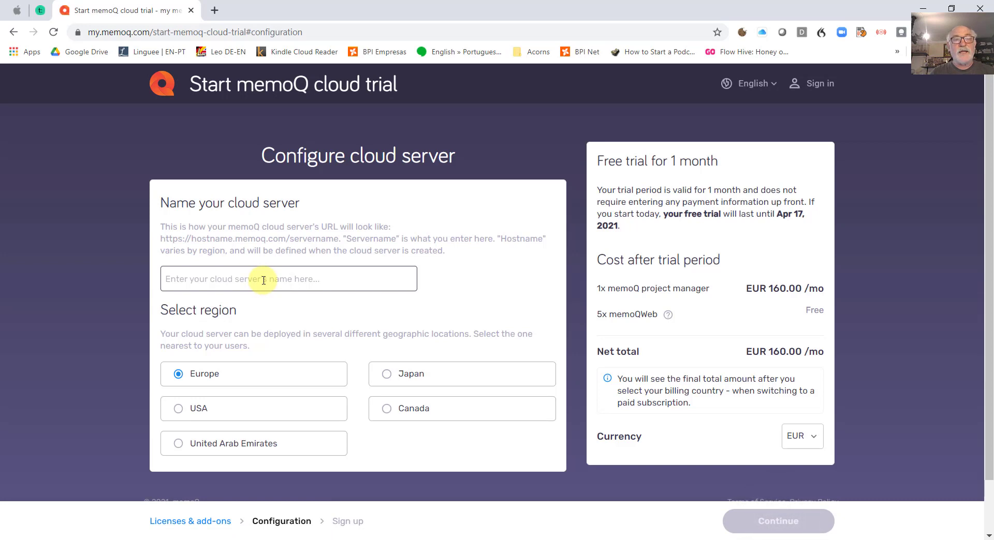
{"action": "type", "text": "geronimo"}
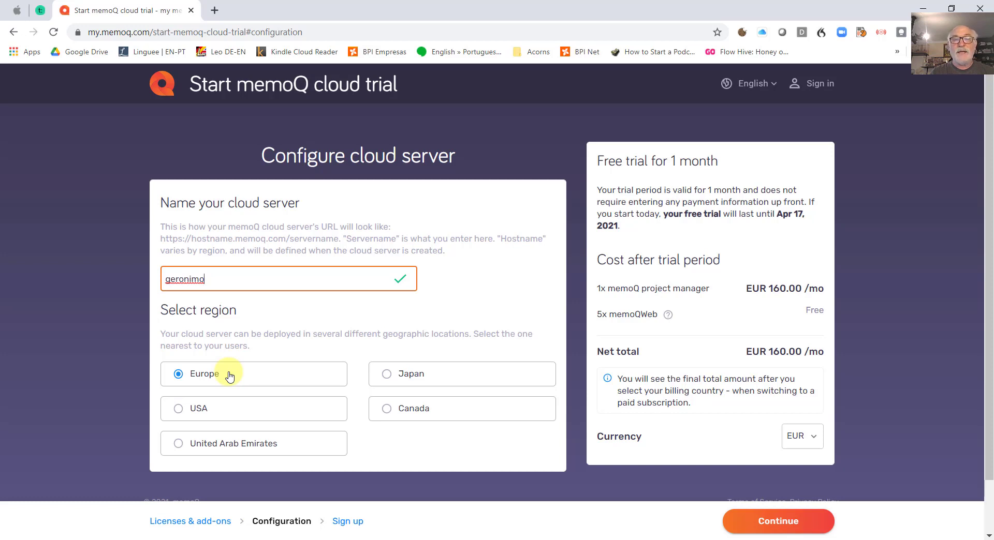
{"action": "mouse_move", "coordinate": [350, 360]}
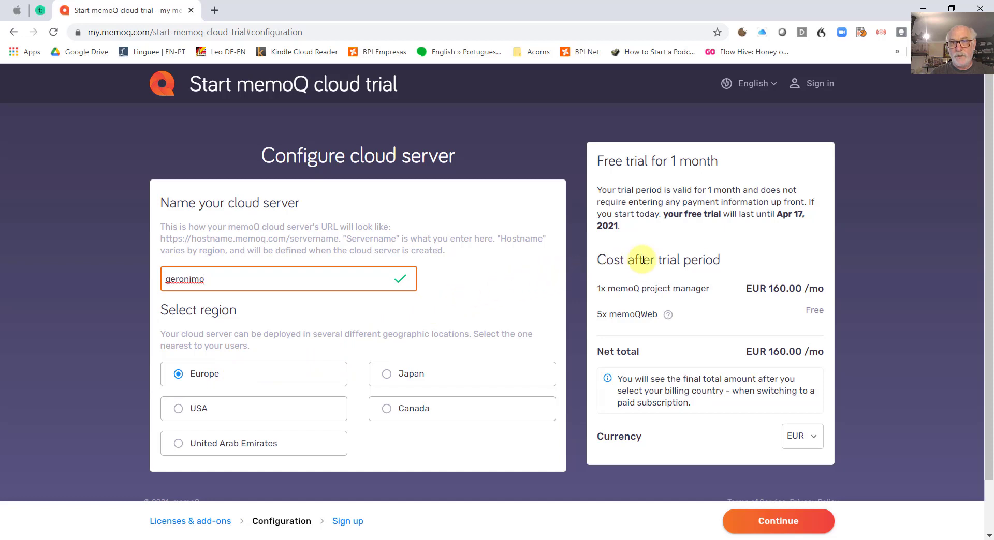
{"action": "mouse_move", "coordinate": [774, 492]}
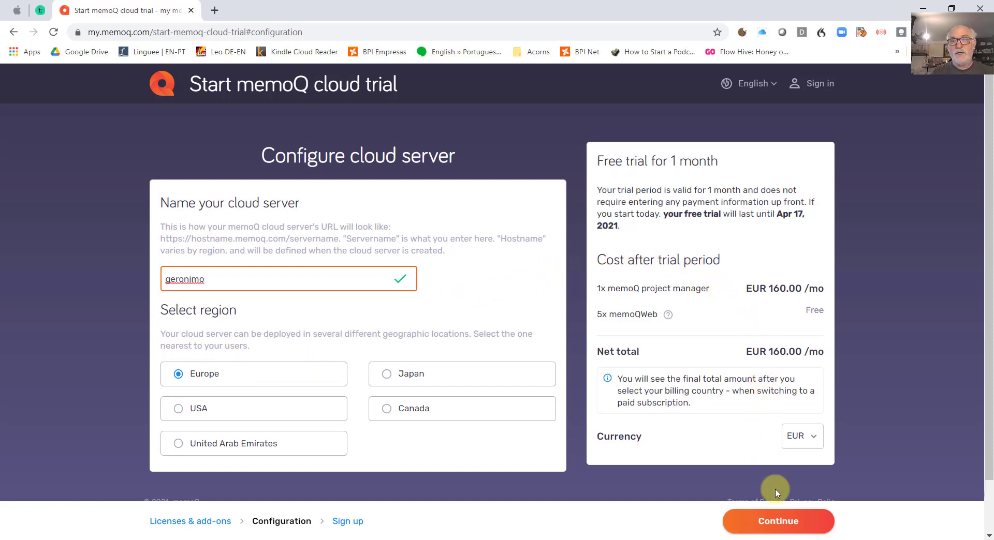
{"action": "left_click", "coordinate": [777, 522]}
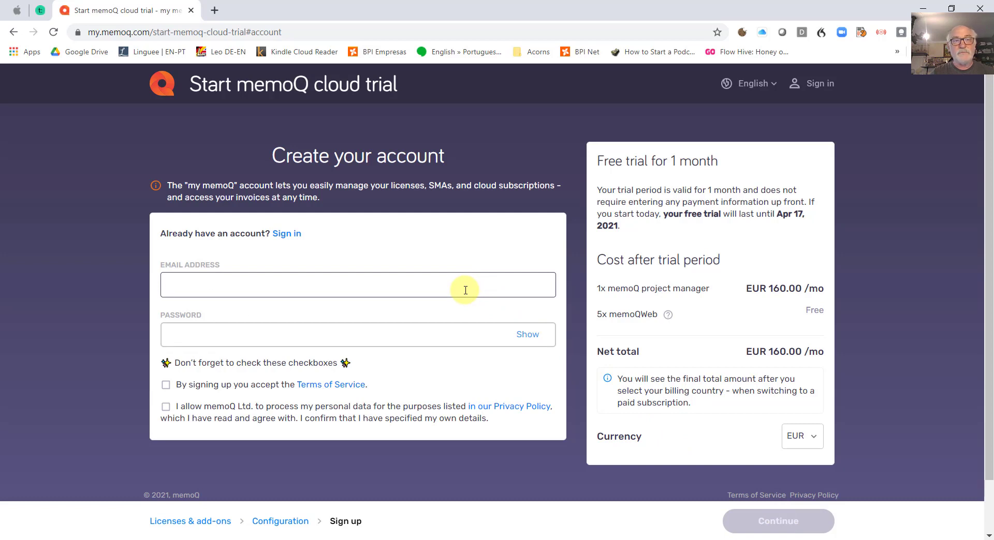
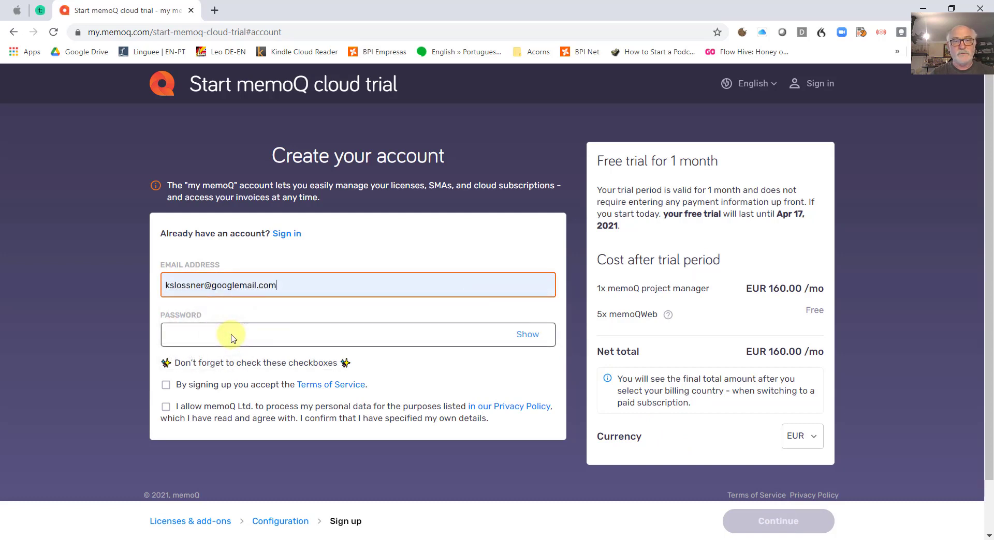
{"action": "type", "text": "password"}
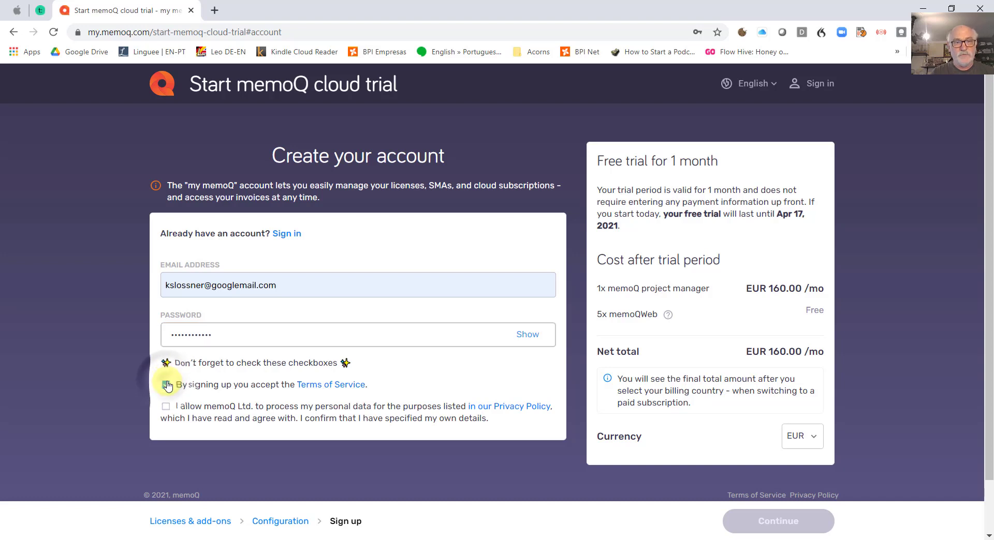
{"action": "left_click", "coordinate": [165, 407]}
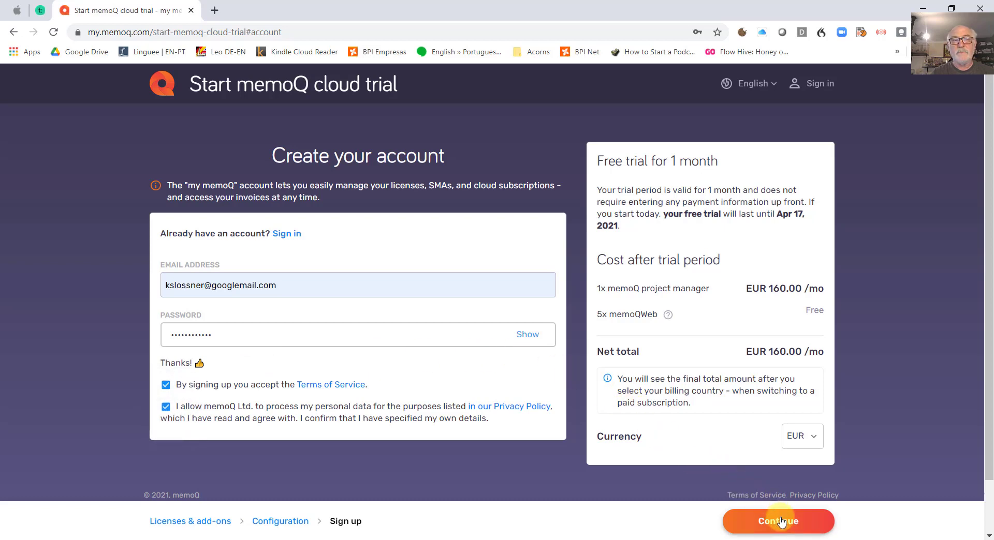
{"action": "left_click", "coordinate": [777, 521]}
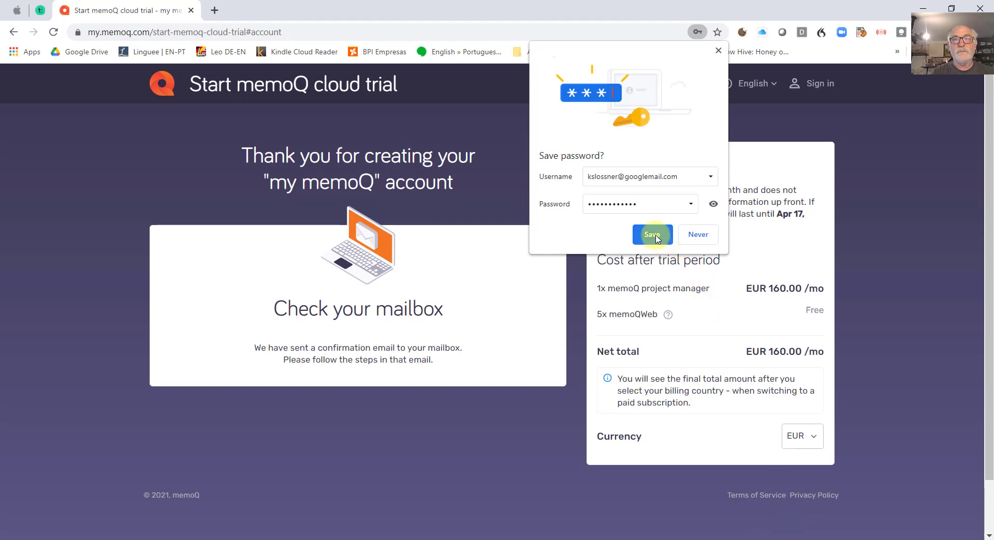
Step: Save the login, verify the account via the Gmail activation link, and log in
{"action": "left_click", "coordinate": [651, 235]}
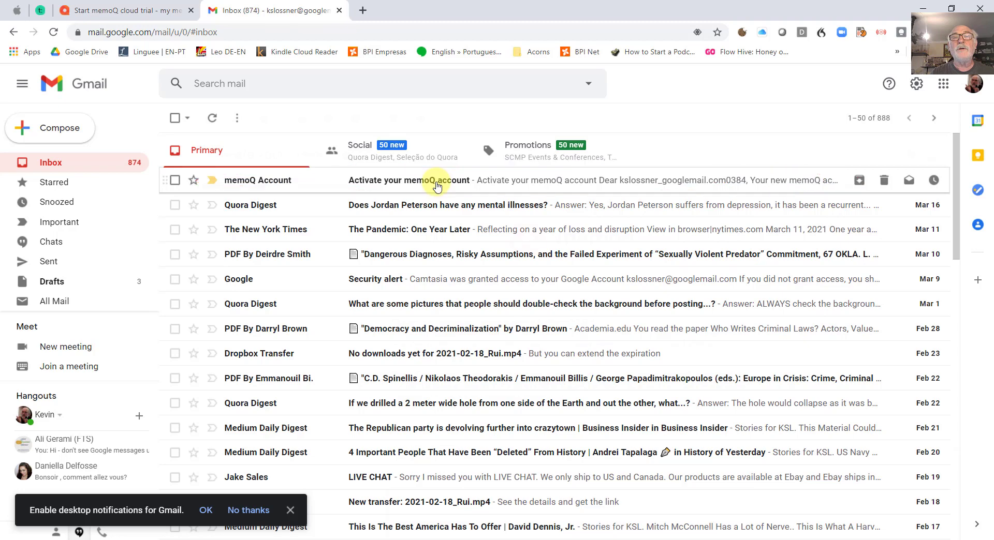
{"action": "left_click", "coordinate": [435, 181]}
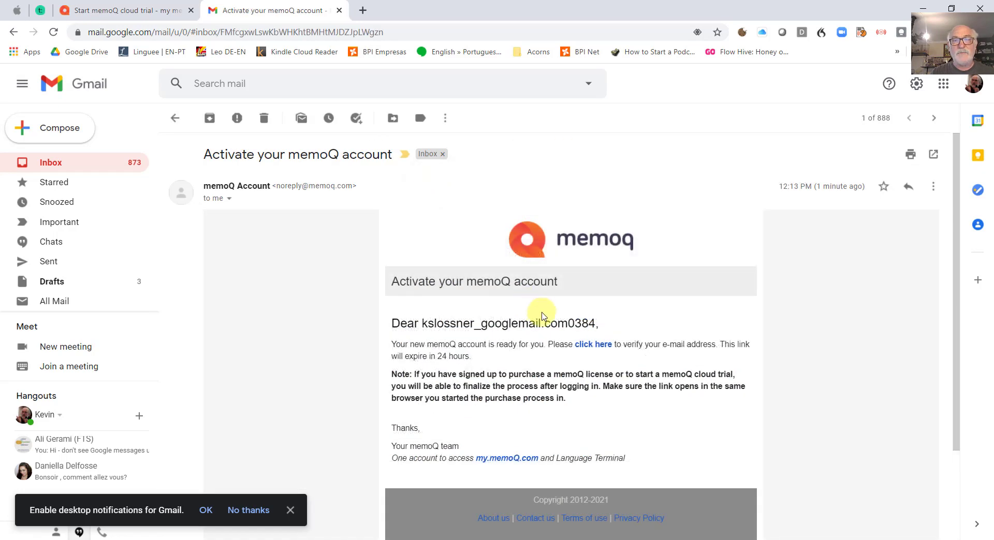
{"action": "mouse_move", "coordinate": [595, 346]}
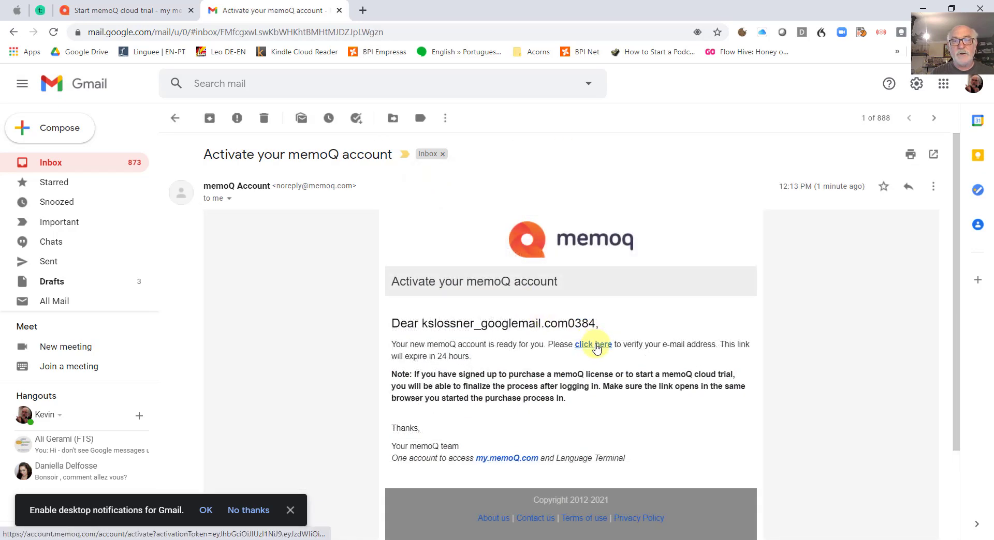
{"action": "left_click", "coordinate": [592, 344]}
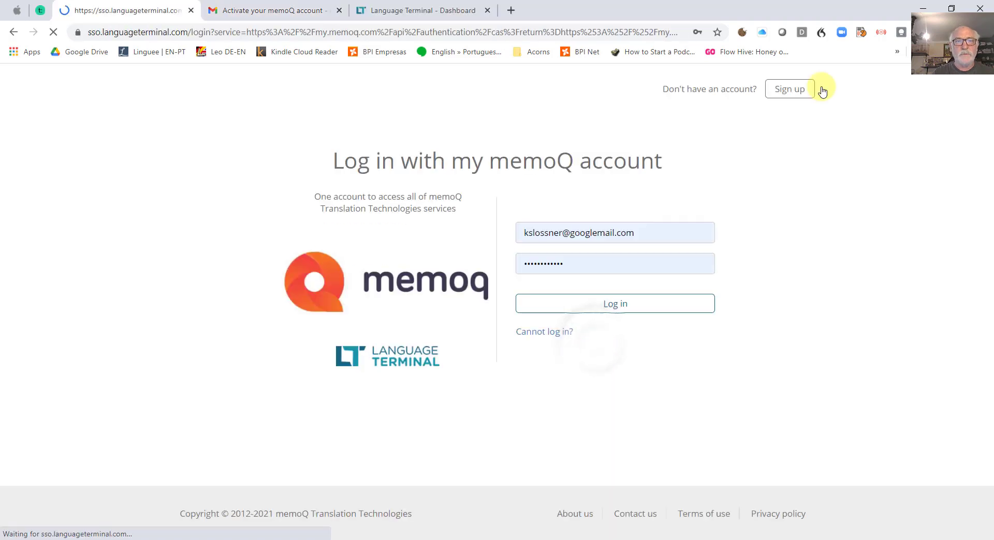
{"action": "left_click", "coordinate": [615, 304]}
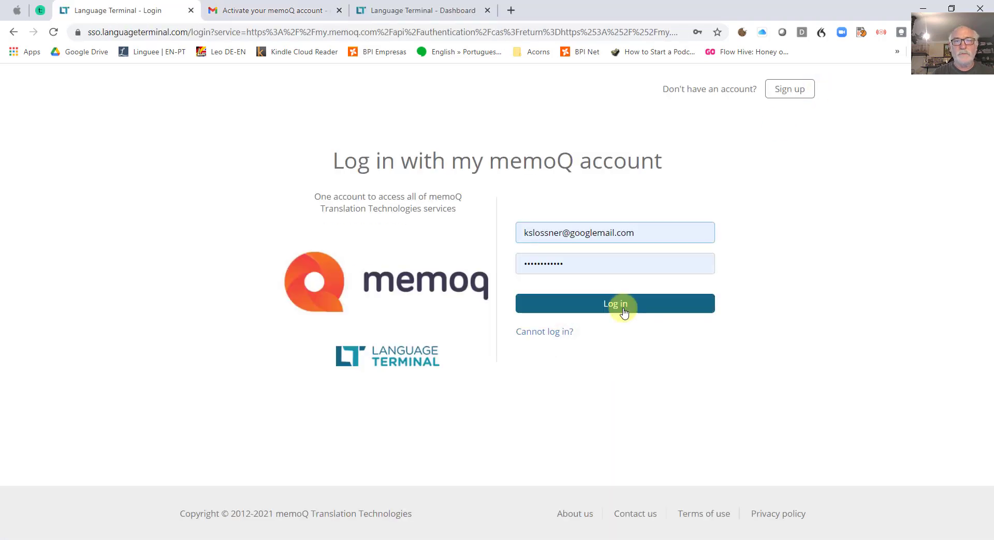
{"action": "left_click", "coordinate": [615, 304]}
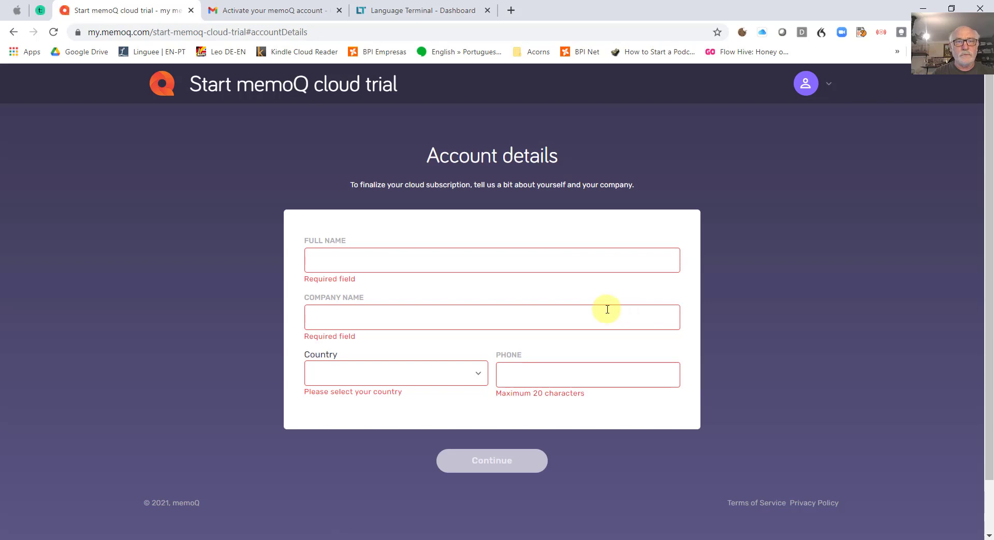
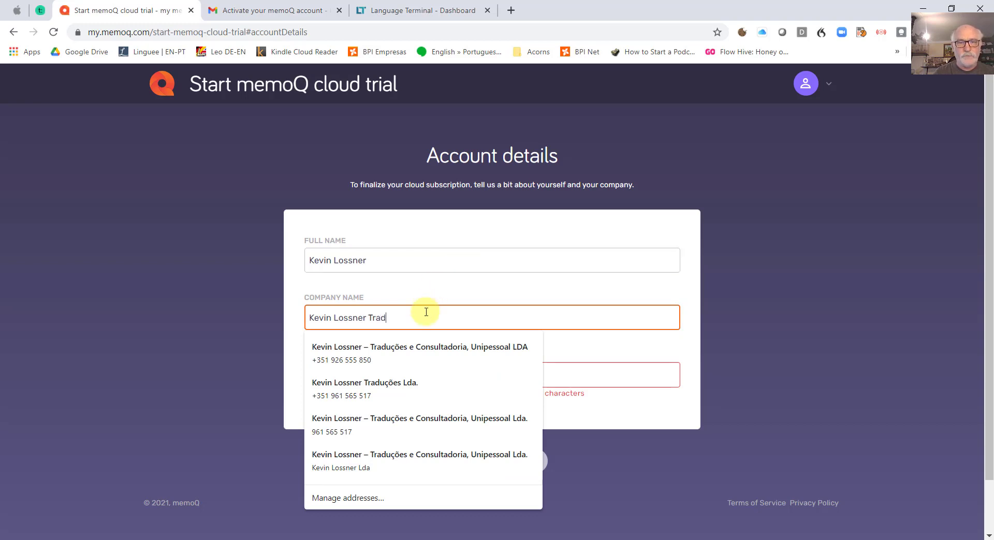
Step: Submit account details with name Kevin, autofilled company and phone, and Portugal as country
{"action": "left_click", "coordinate": [364, 388]}
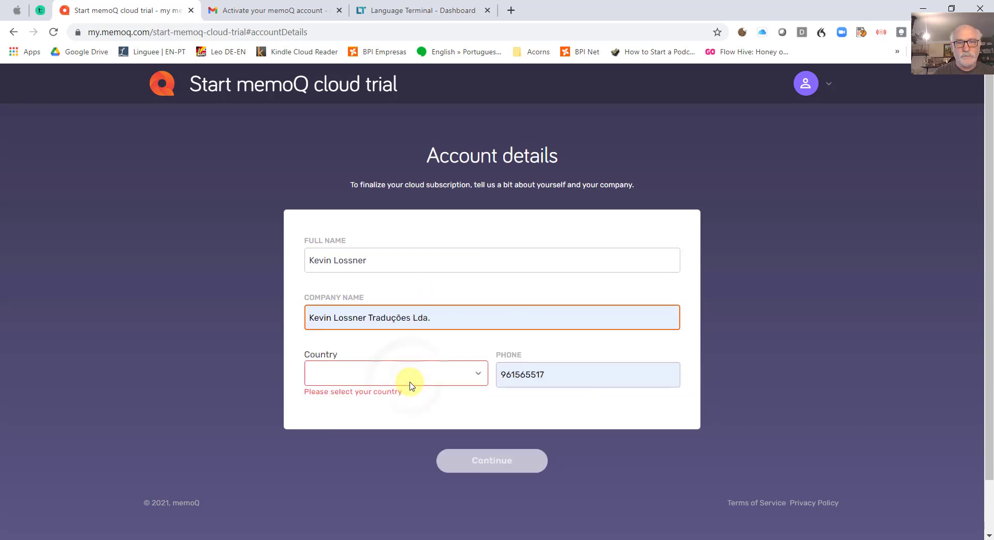
{"action": "left_click", "coordinate": [395, 374]}
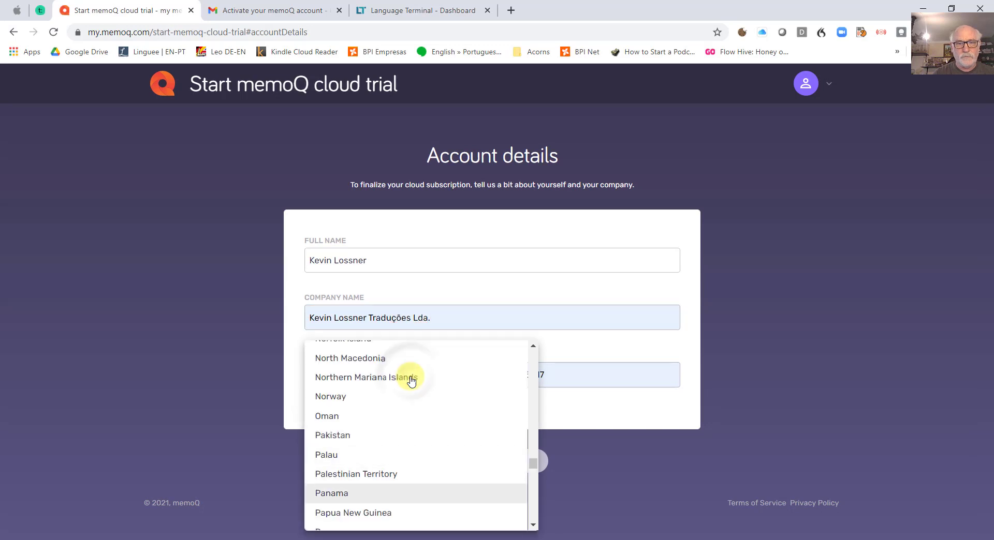
{"action": "left_click", "coordinate": [411, 382]}
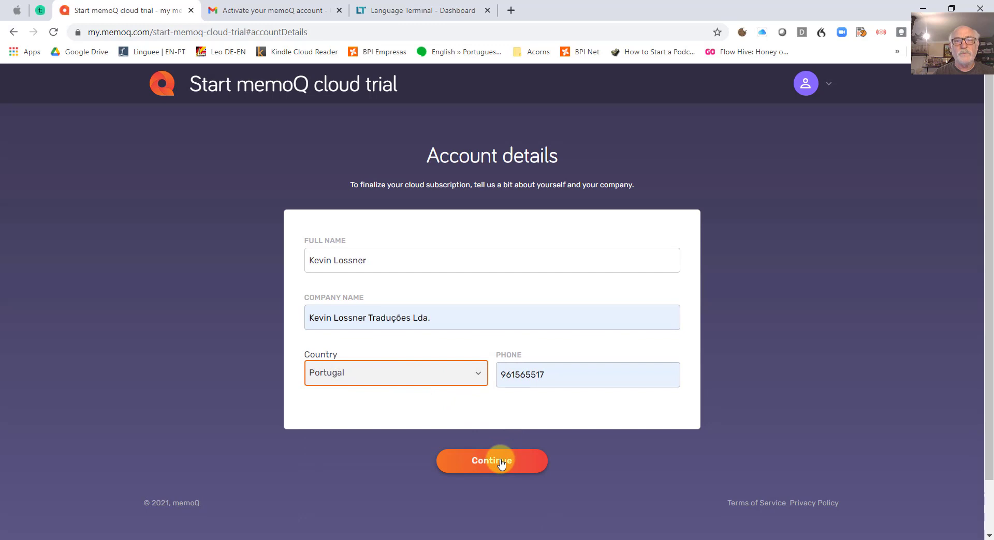
{"action": "left_click", "coordinate": [492, 461]}
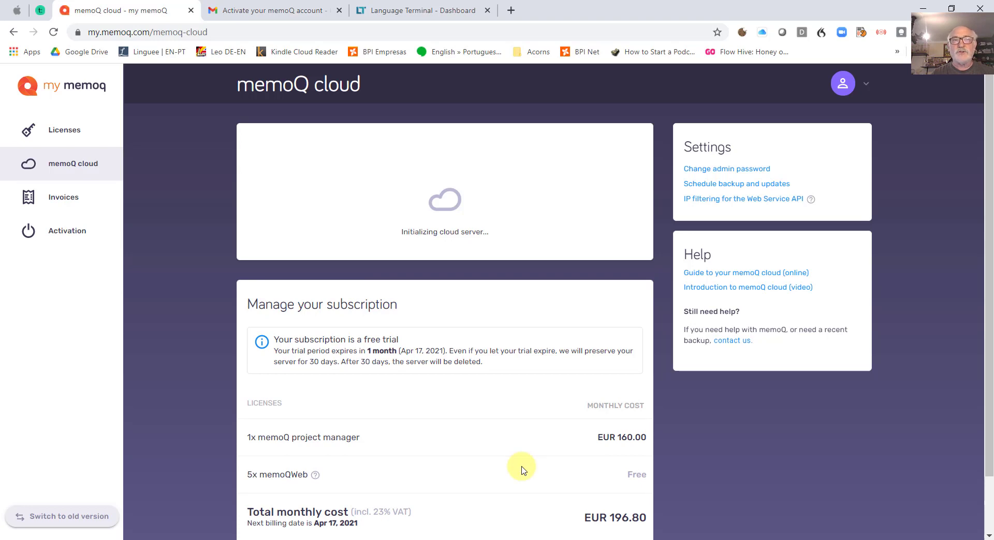
Step: Scroll to review geronimo's server address and web server URL on the dashboard
{"action": "scroll", "scroll_direction": "down", "scroll_amount": 3}
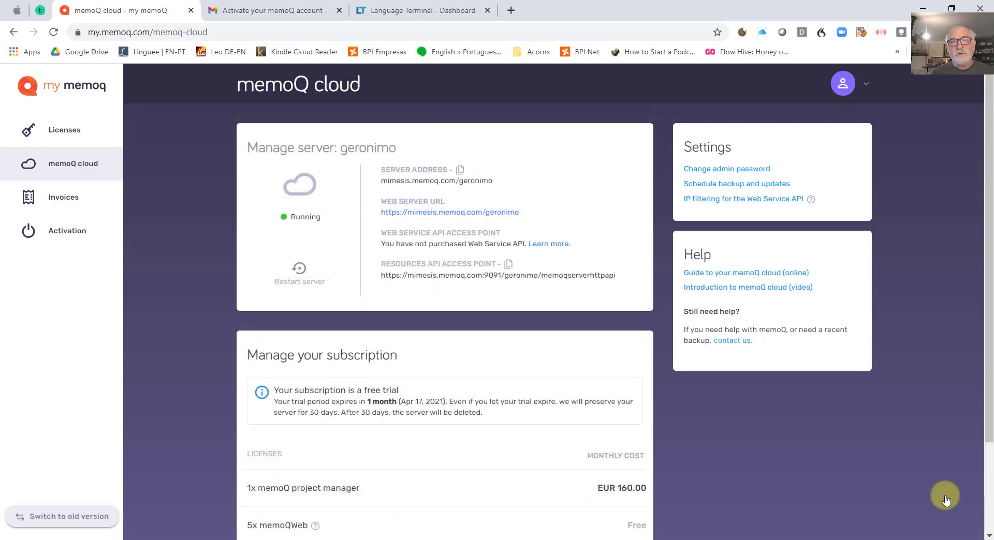
{"action": "mouse_move", "coordinate": [546, 244]}
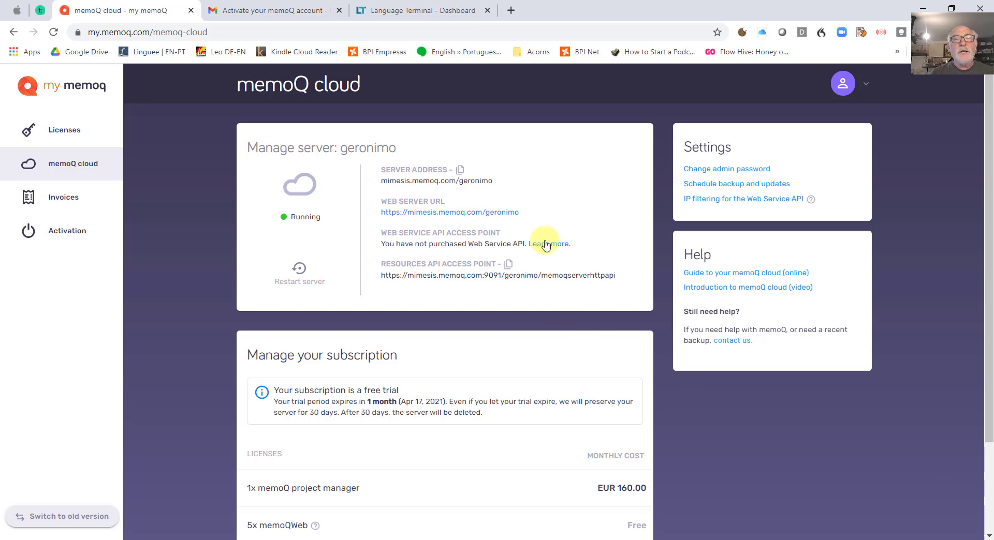
{"action": "mouse_move", "coordinate": [523, 214]}
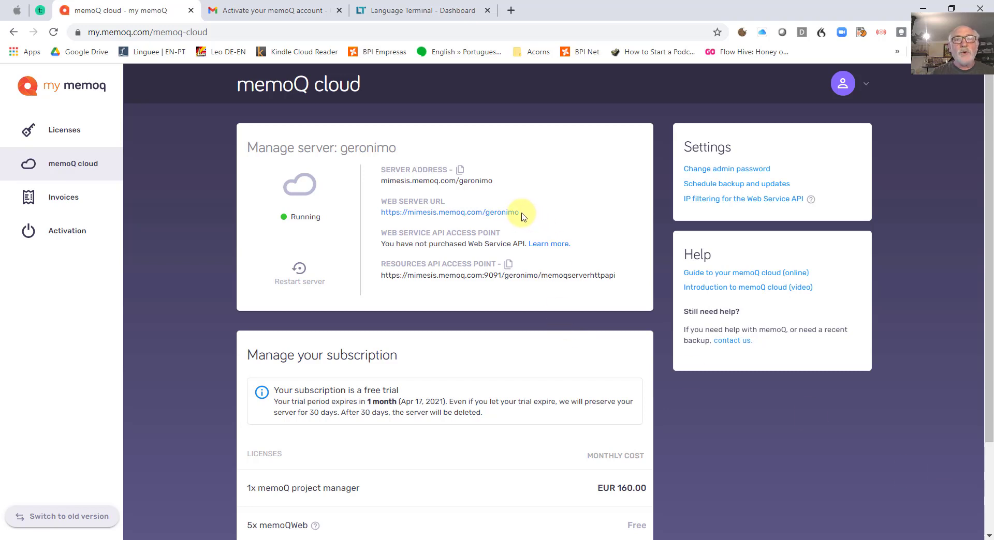